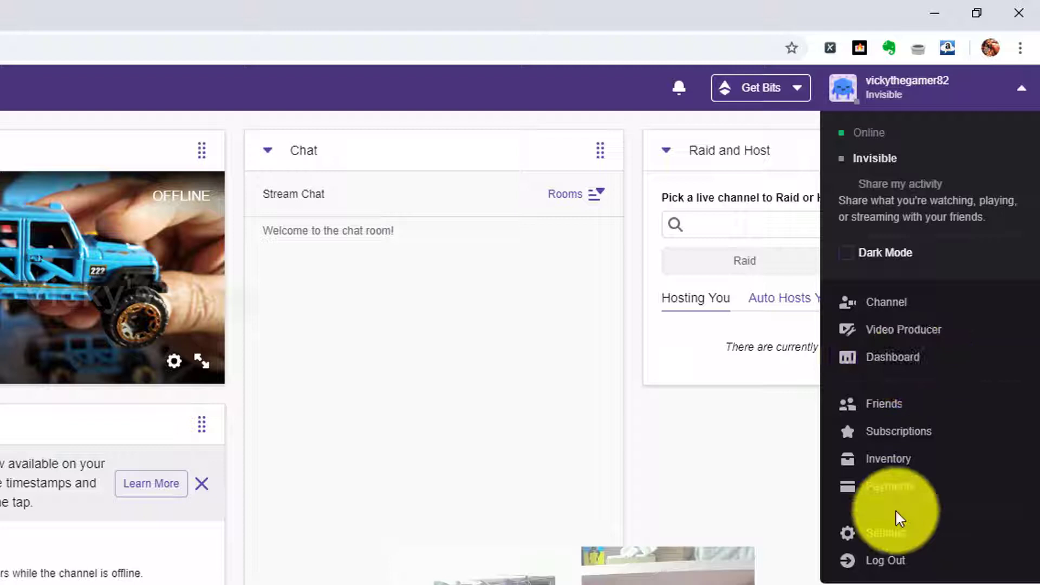
Reach the Xsolla payment-method chooser from account Payments via Manage with Xsolla and Add account.
{"action": "left_click", "coordinate": [888, 486]}
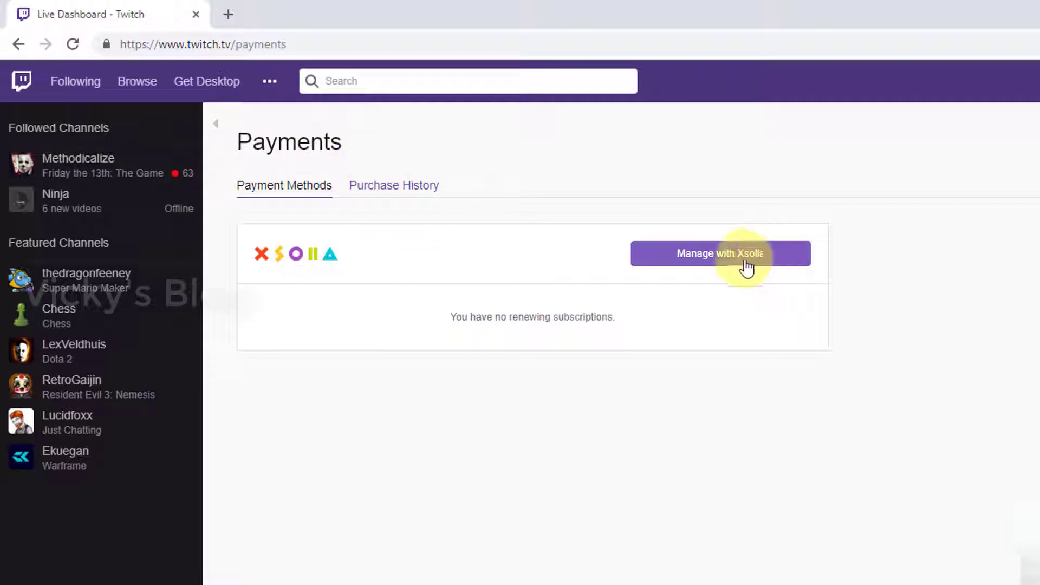
{"action": "left_click", "coordinate": [738, 261]}
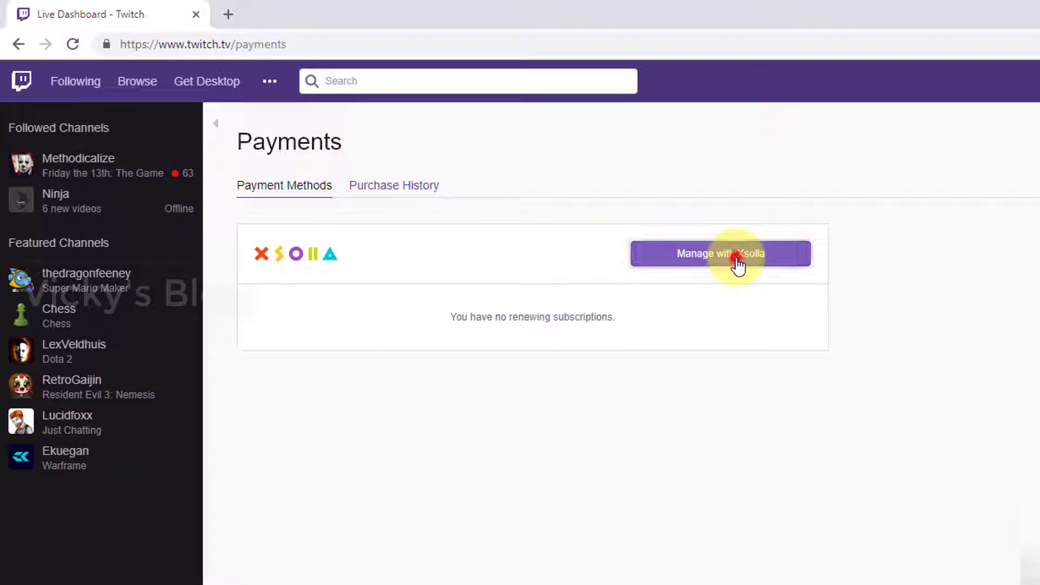
{"action": "left_click", "coordinate": [719, 253]}
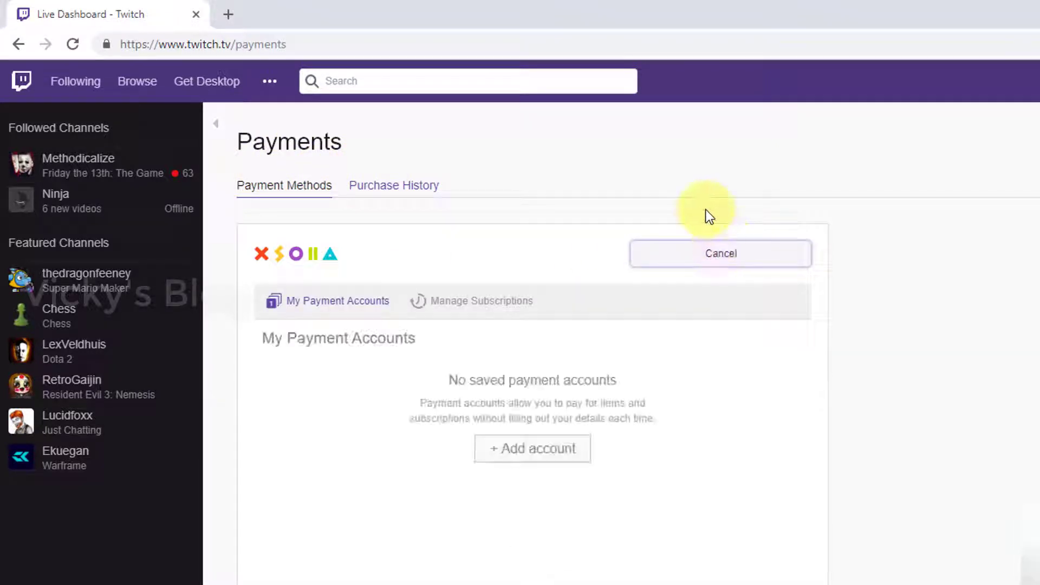
{"action": "left_click", "coordinate": [532, 448]}
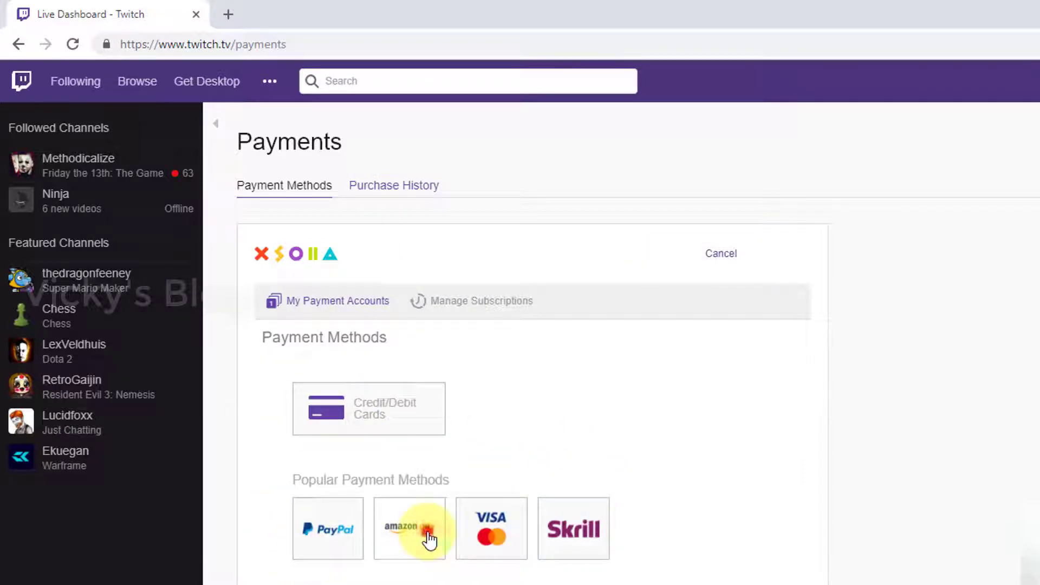
Choose Amazon as the payment method and sign in to the Amazon account.
{"action": "left_click", "coordinate": [410, 528]}
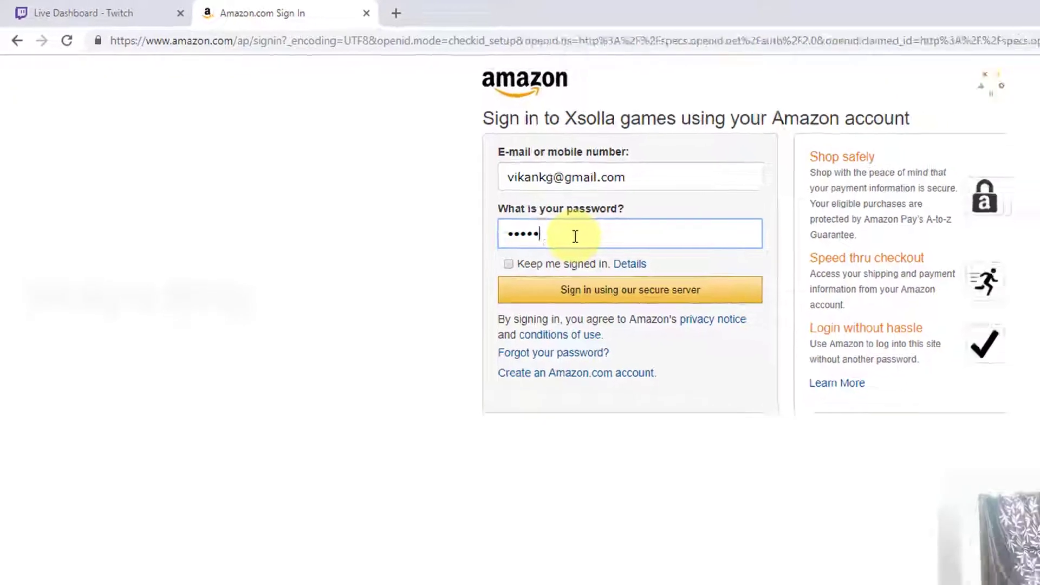
{"action": "left_click", "coordinate": [628, 291]}
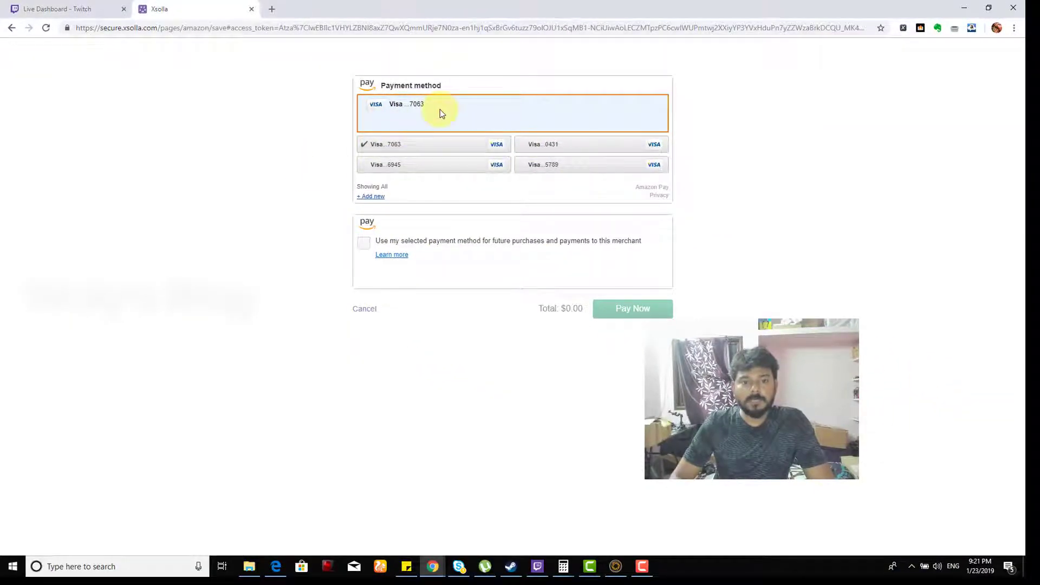
{"action": "mouse_move", "coordinate": [435, 242]}
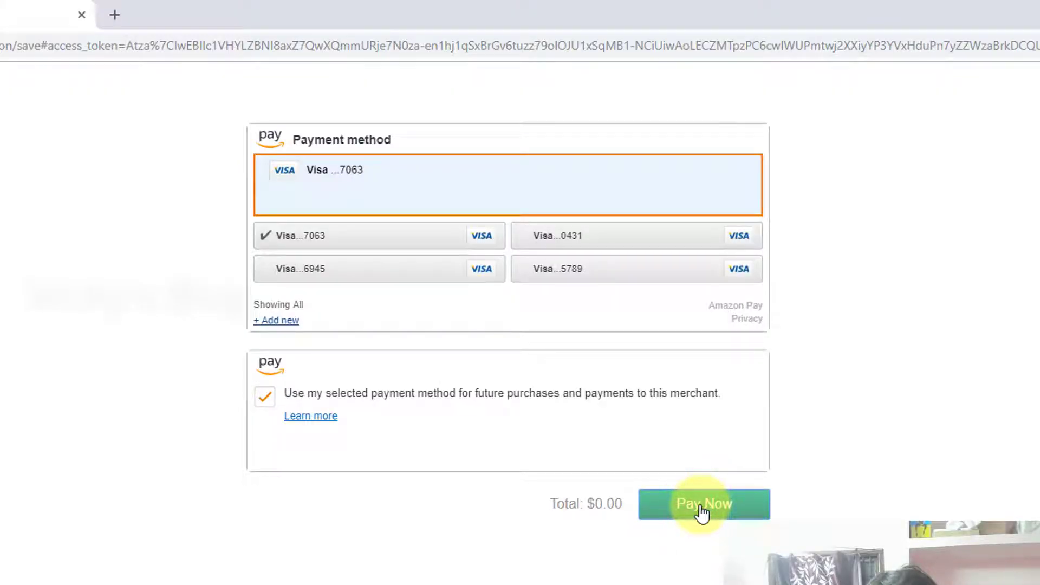
Confirm the $0.00 Amazon Pay authorization and return to the Twitch Payments settings.
{"action": "left_click", "coordinate": [703, 504]}
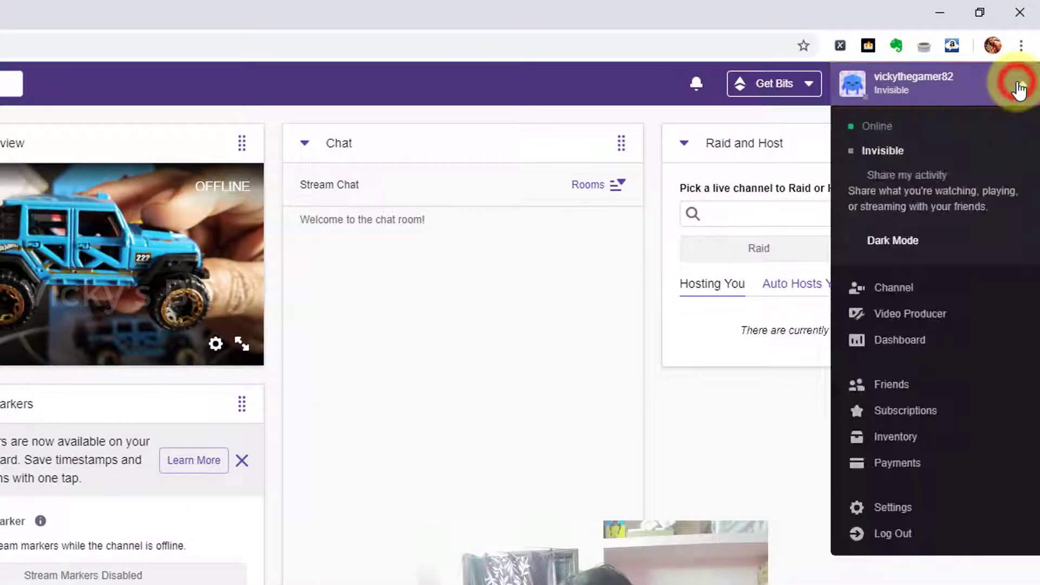
{"action": "left_click", "coordinate": [900, 463]}
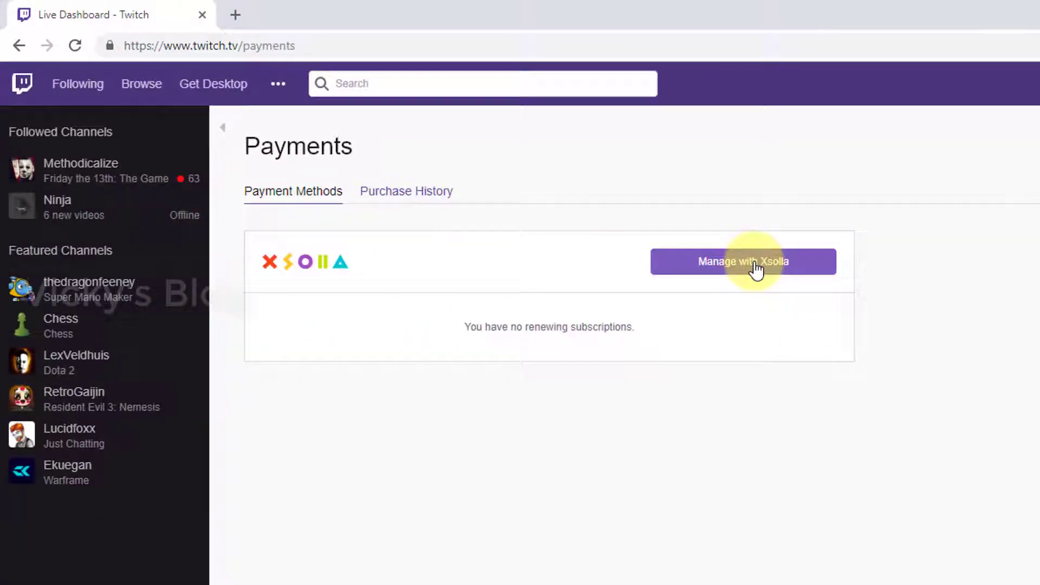
Delete the saved Amazon payment account in the Xsolla panel and confirm the removal.
{"action": "left_click", "coordinate": [743, 261]}
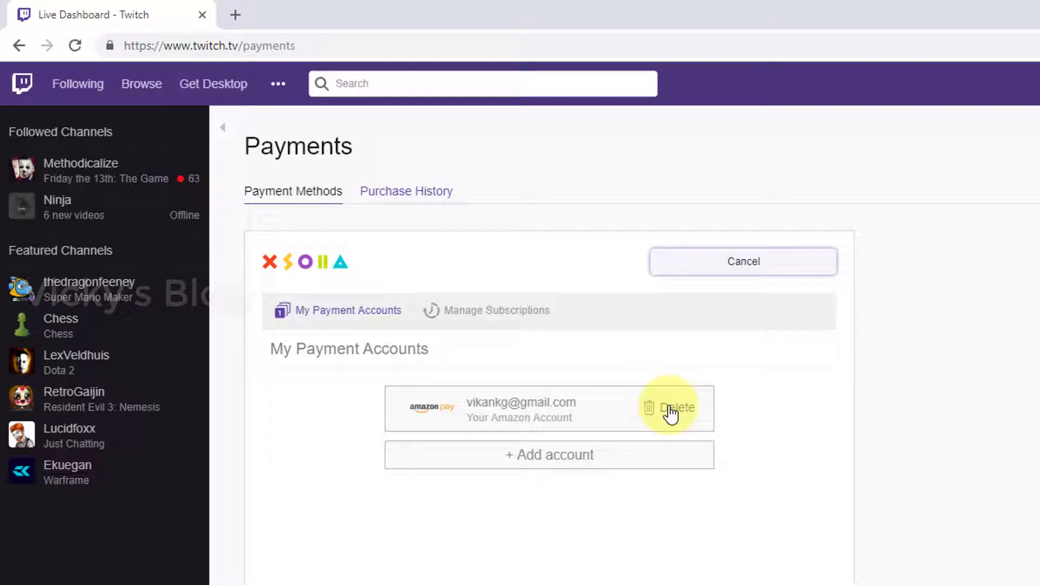
{"action": "left_click", "coordinate": [673, 407]}
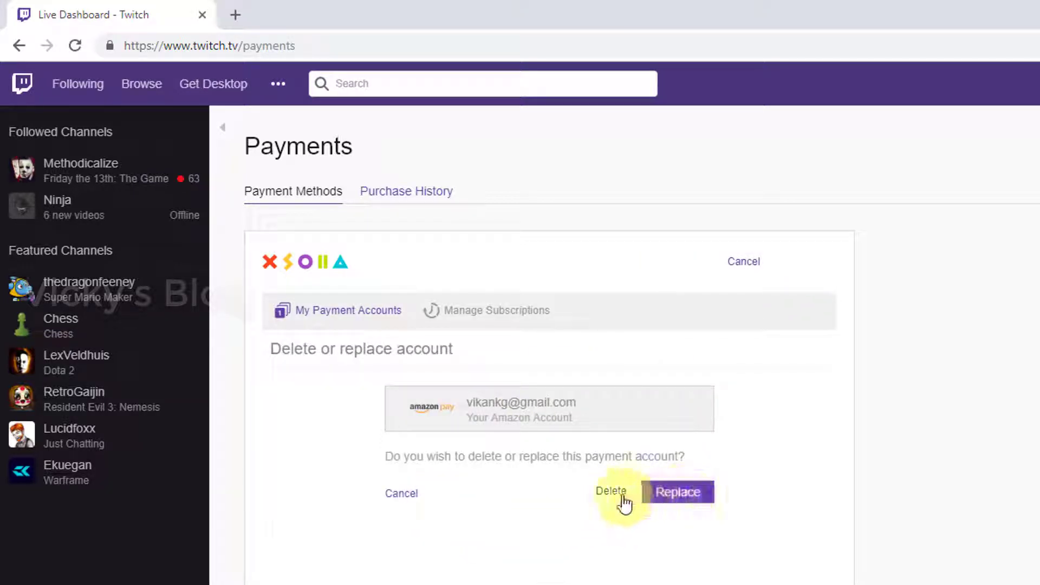
{"action": "left_click", "coordinate": [610, 492]}
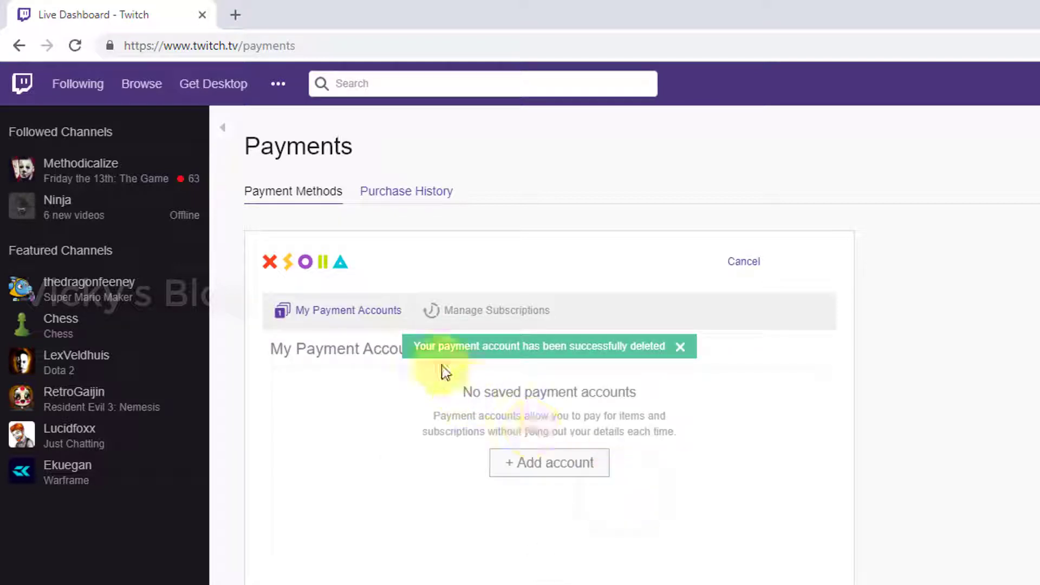